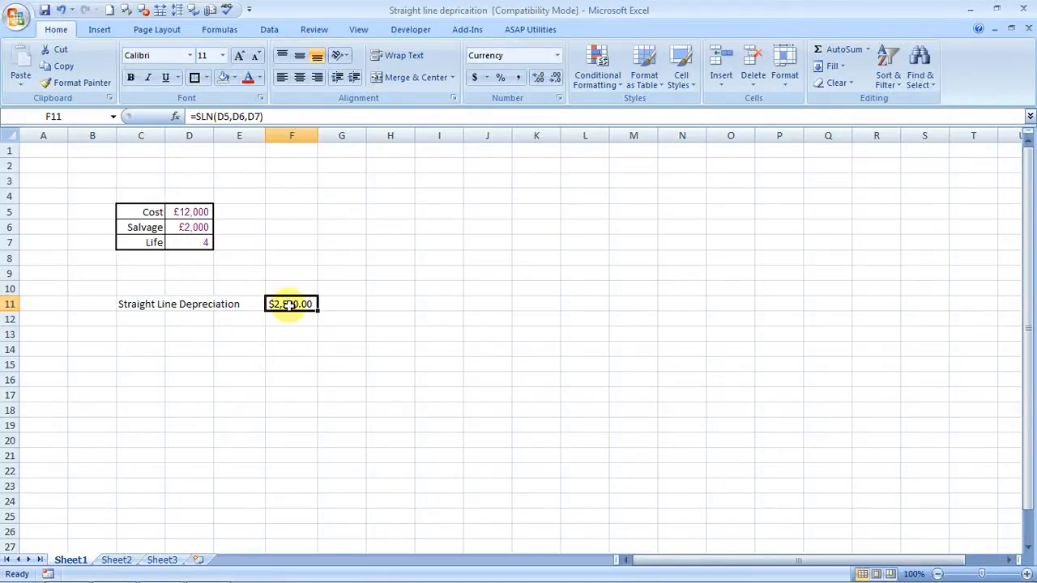
Delete the existing SLN formula and its $2,500.00 result from cell F11
{"action": "key", "text": "Delete"}
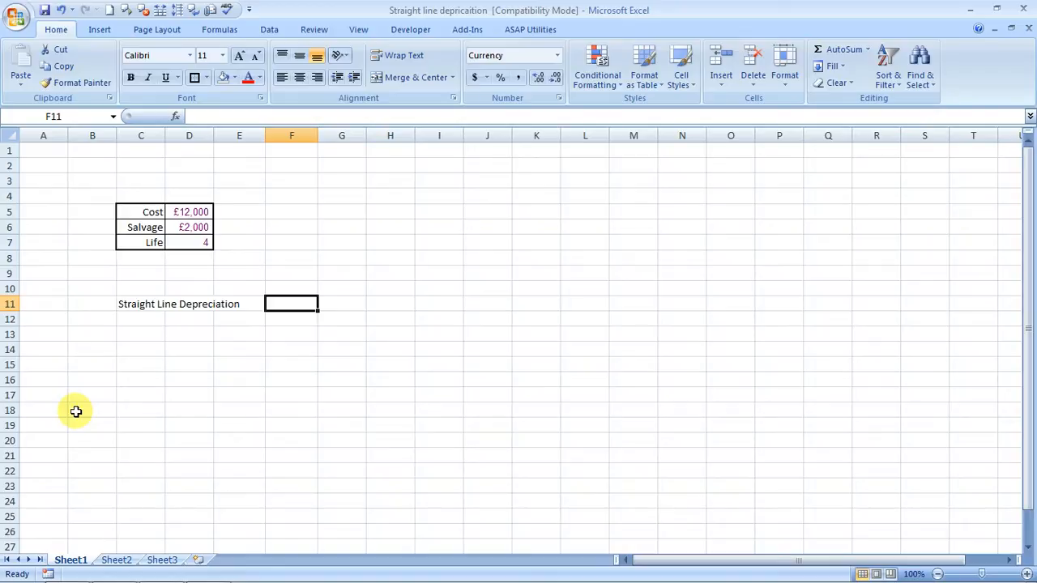
{"action": "mouse_move", "coordinate": [173, 212]}
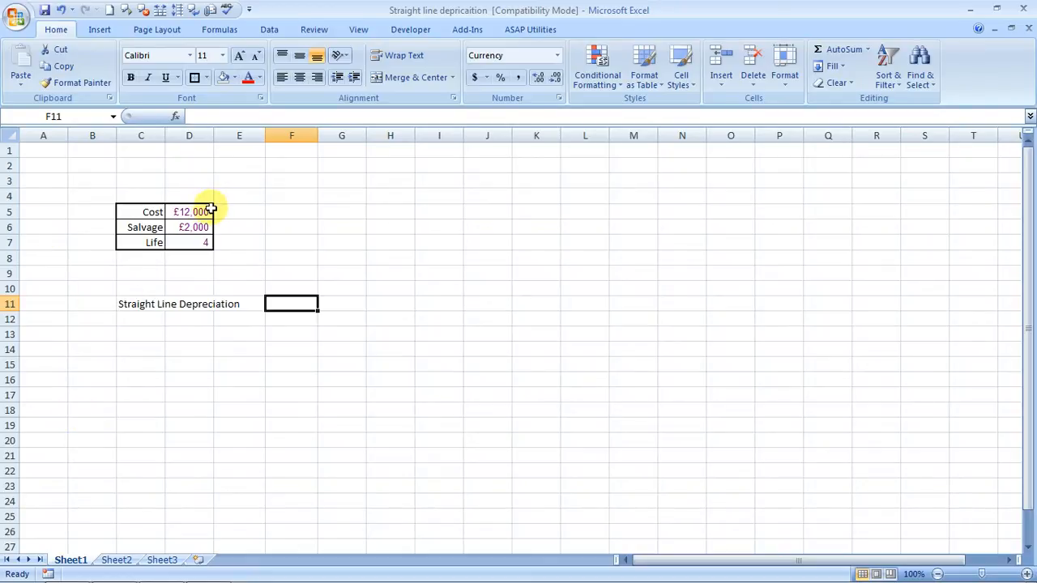
{"action": "mouse_move", "coordinate": [181, 248]}
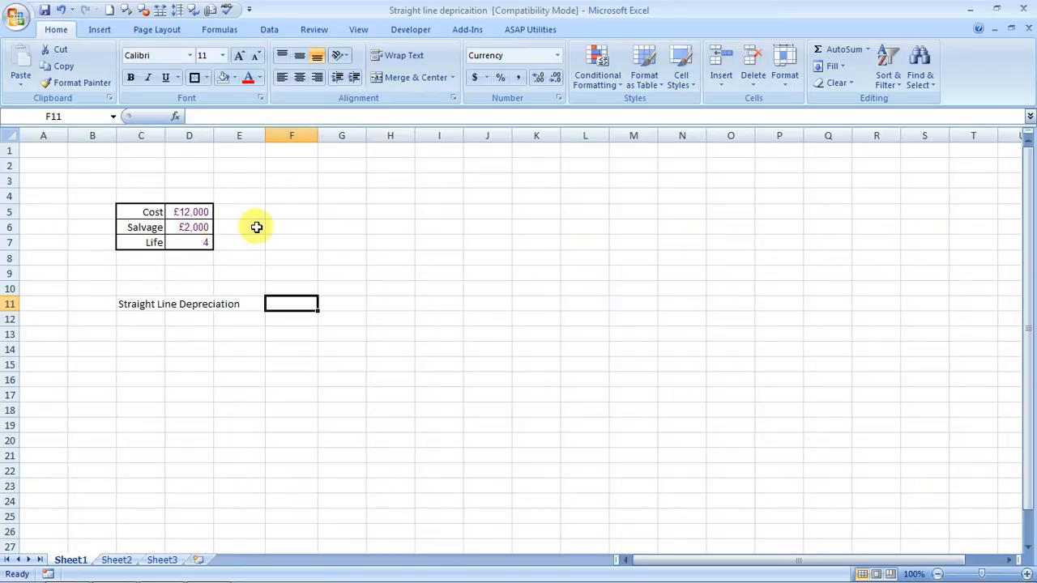
{"action": "mouse_move", "coordinate": [211, 227]}
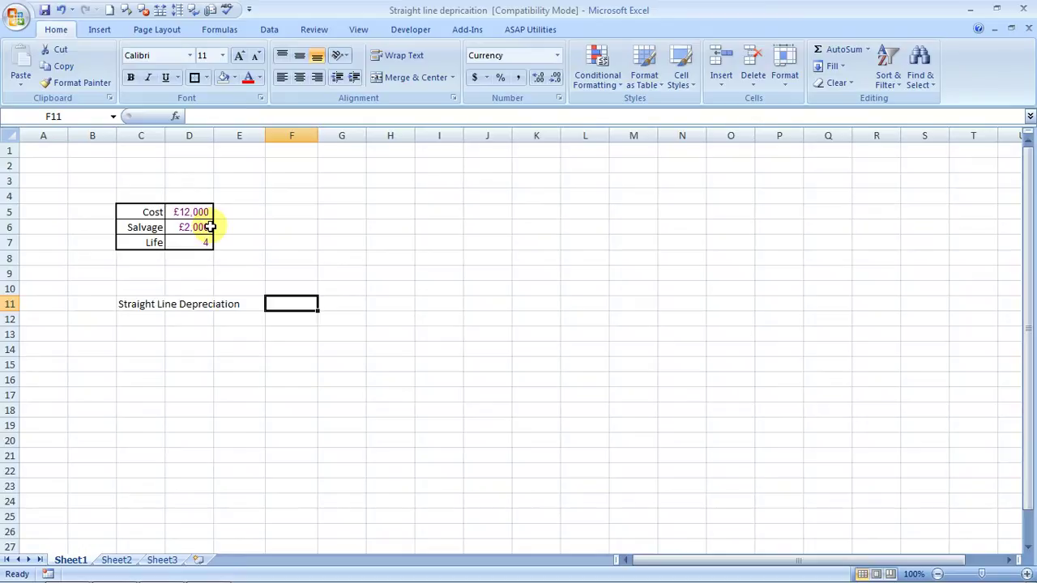
{"action": "mouse_move", "coordinate": [191, 202]}
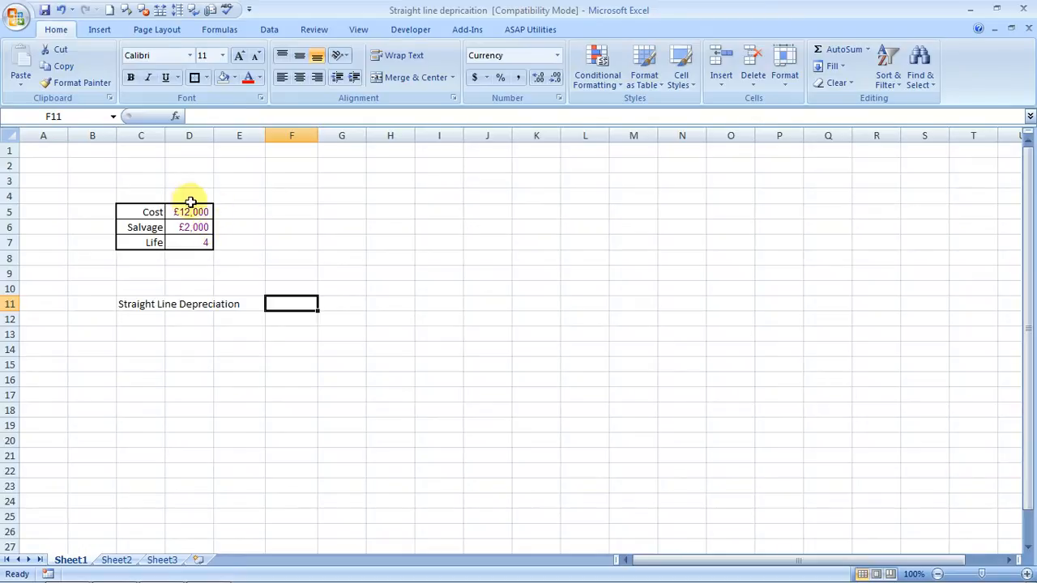
{"action": "left_click", "coordinate": [239, 227]}
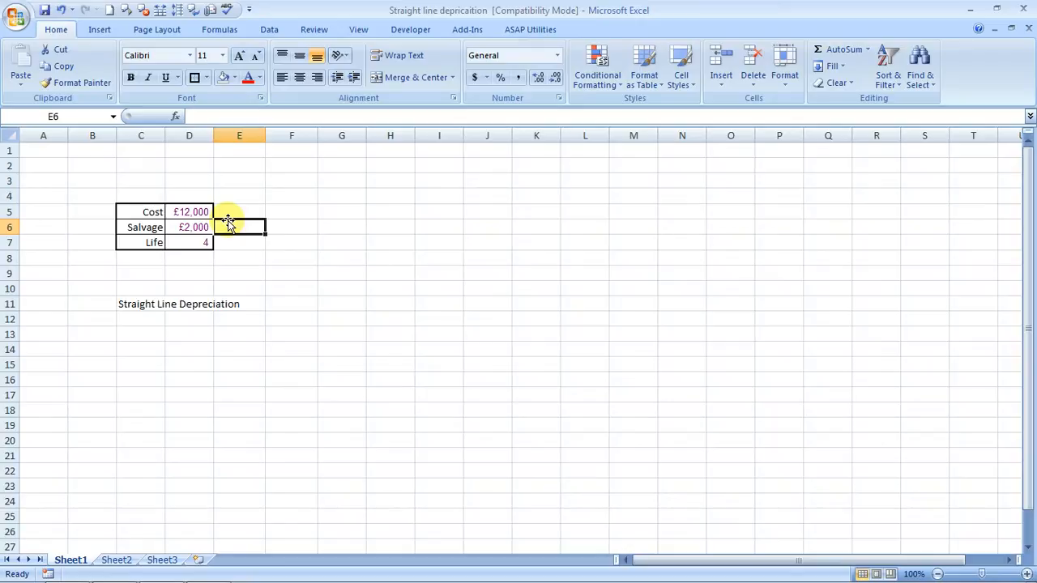
{"action": "left_click", "coordinate": [238, 242]}
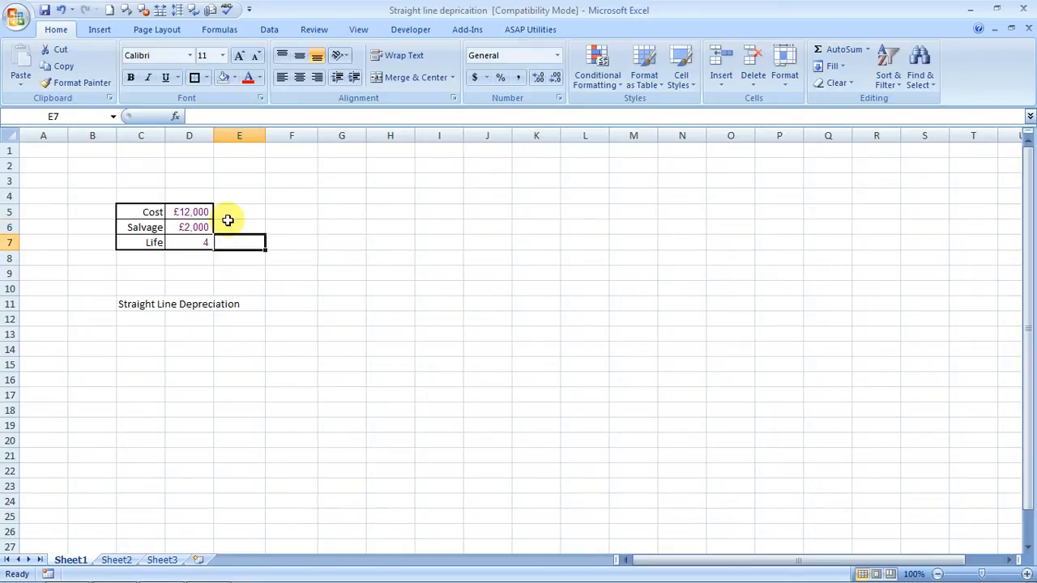
{"action": "left_click", "coordinate": [291, 302]}
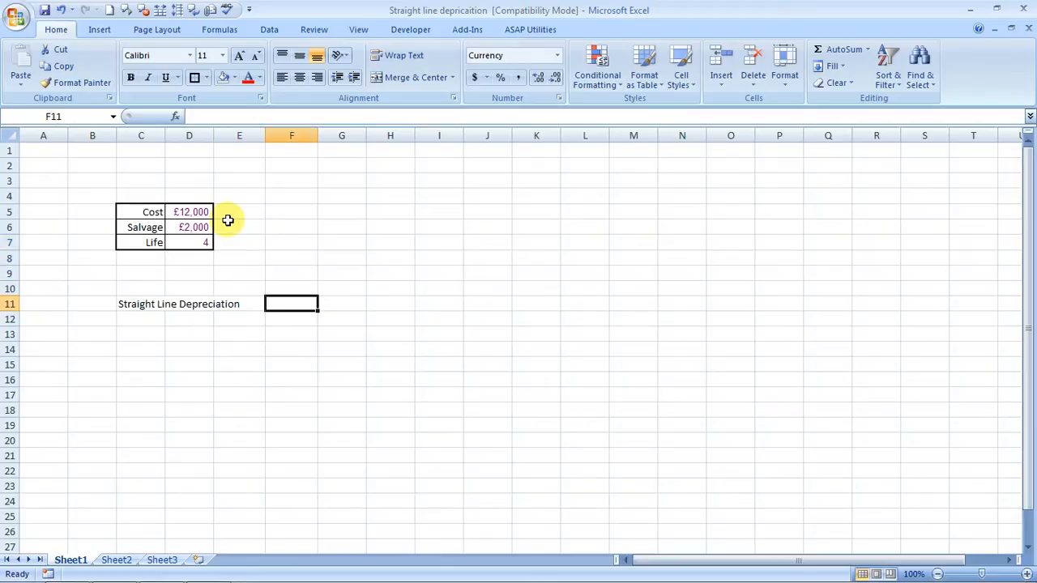
Build =SLN(D5,D6,D7 in F11 using Cost, Salvage and Life as arguments
{"action": "type", "text": "=s"}
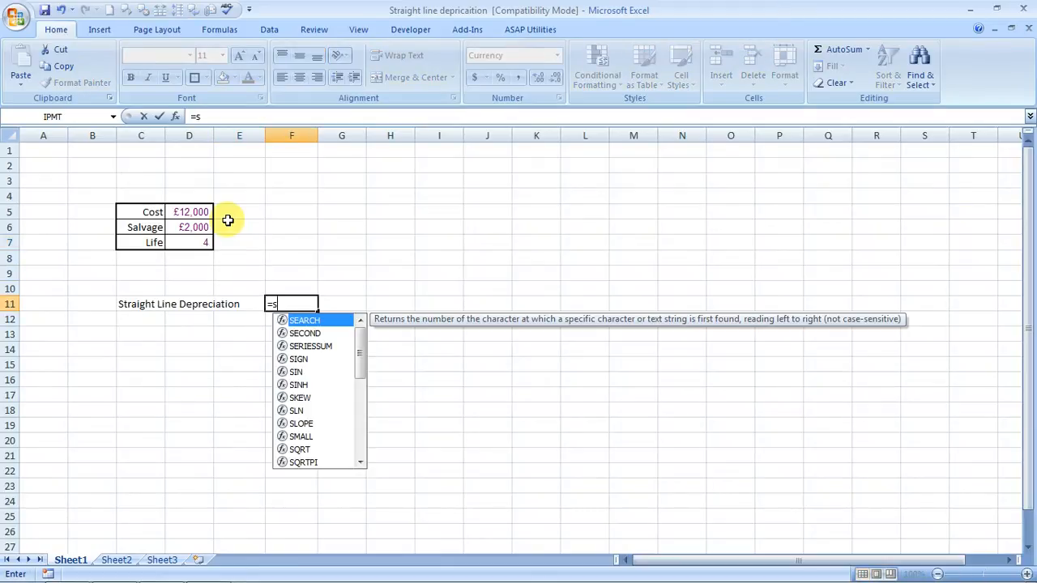
{"action": "type", "text": "ln"}
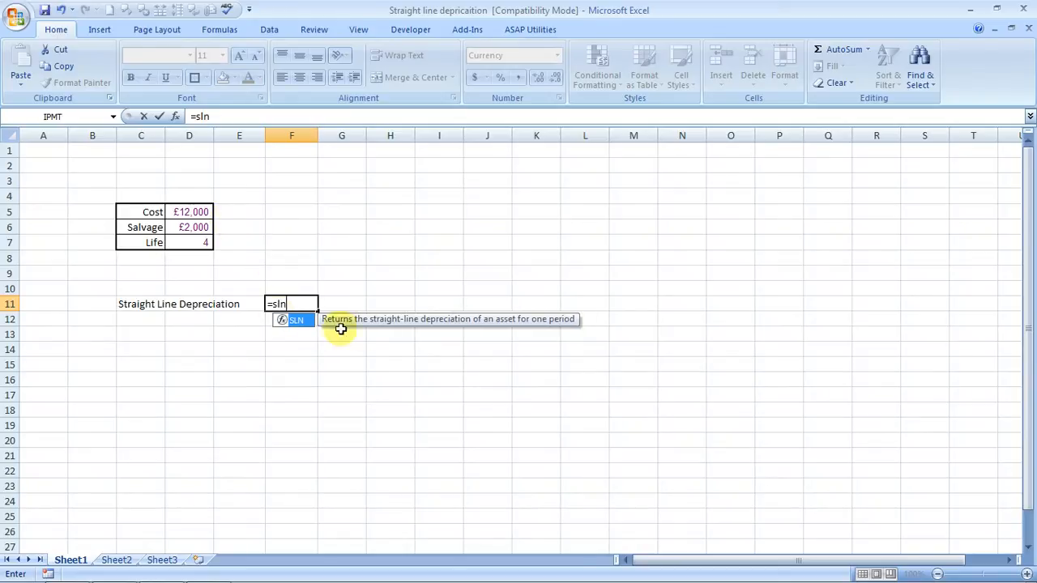
{"action": "mouse_move", "coordinate": [322, 325]}
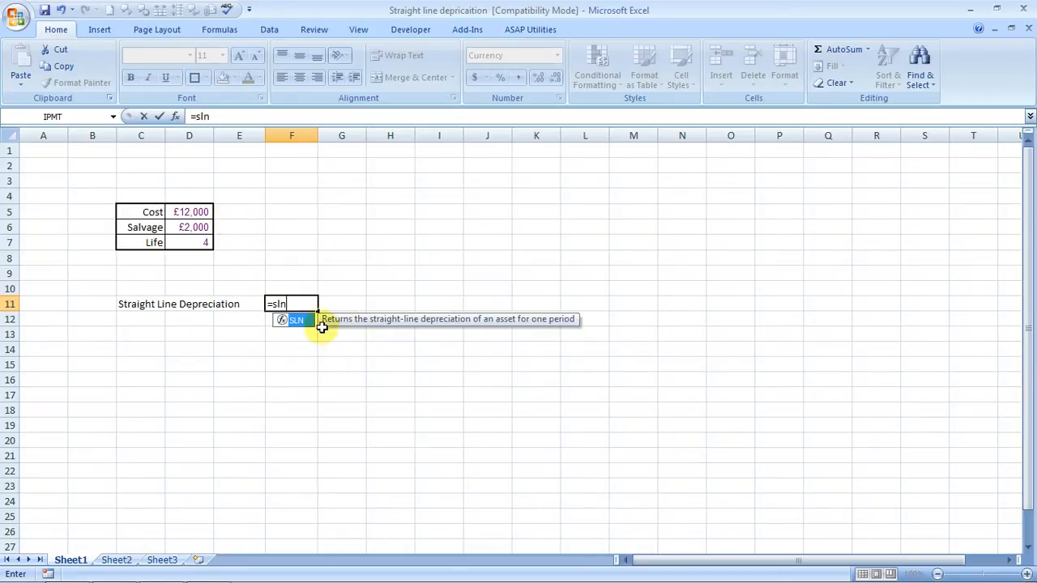
{"action": "mouse_move", "coordinate": [461, 329]}
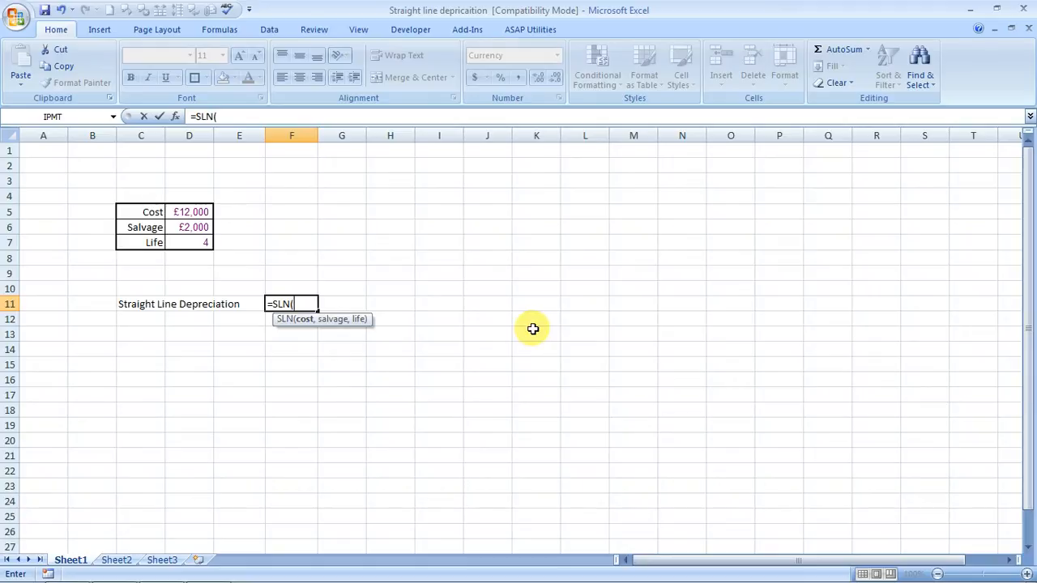
{"action": "mouse_move", "coordinate": [298, 332]}
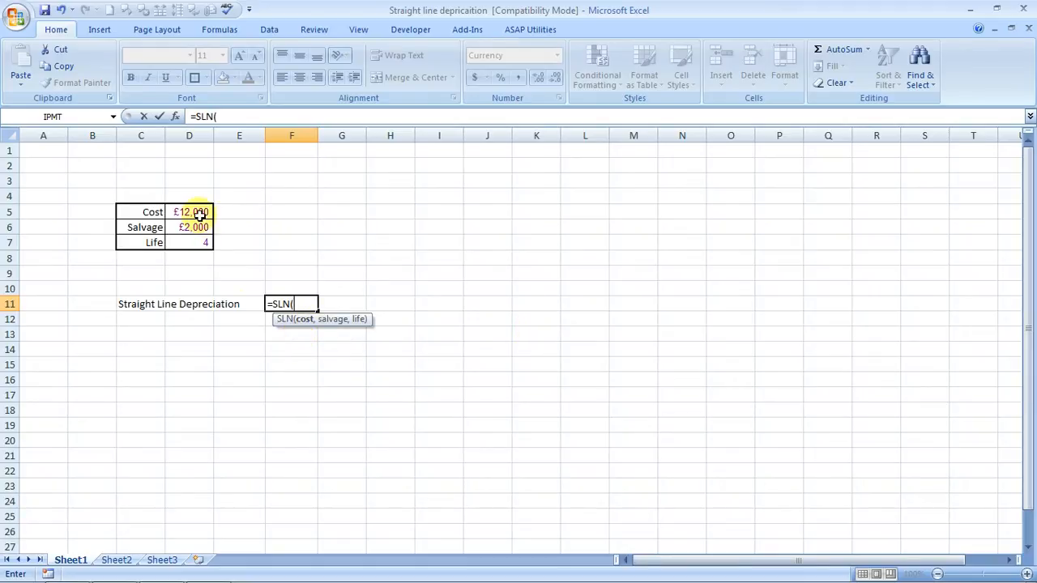
{"action": "left_click", "coordinate": [189, 211]}
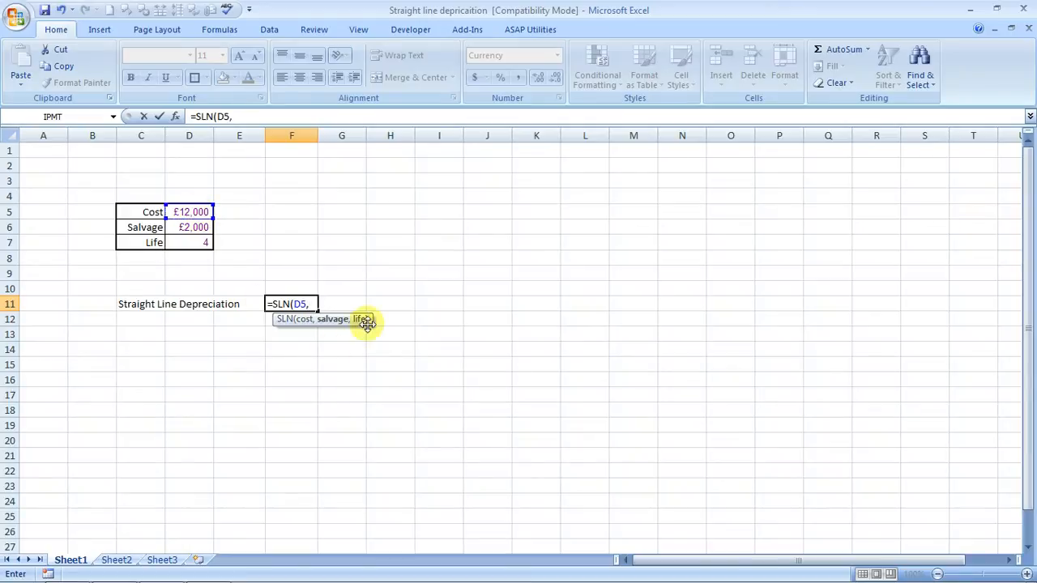
{"action": "left_click", "coordinate": [189, 227]}
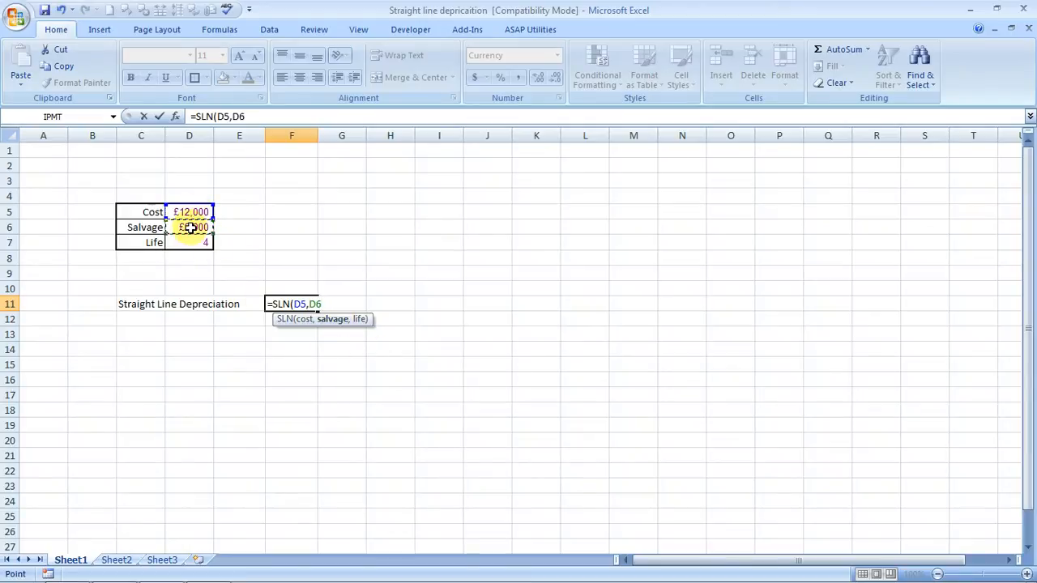
{"action": "left_click", "coordinate": [188, 242]}
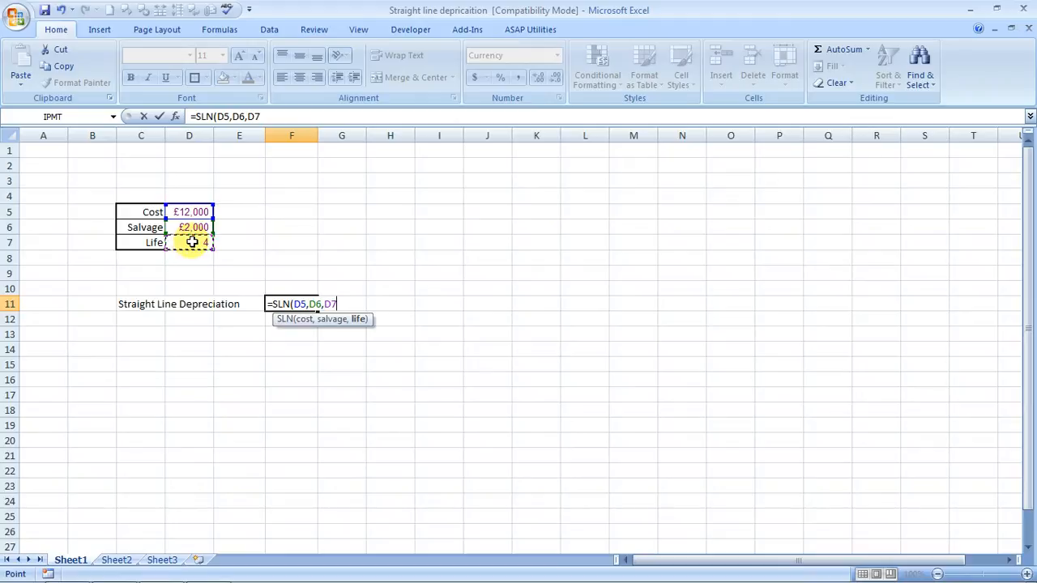
Enter the SLN formula in F11 and verify its $2,500.00 result in the formula bar
{"action": "key", "text": "Return"}
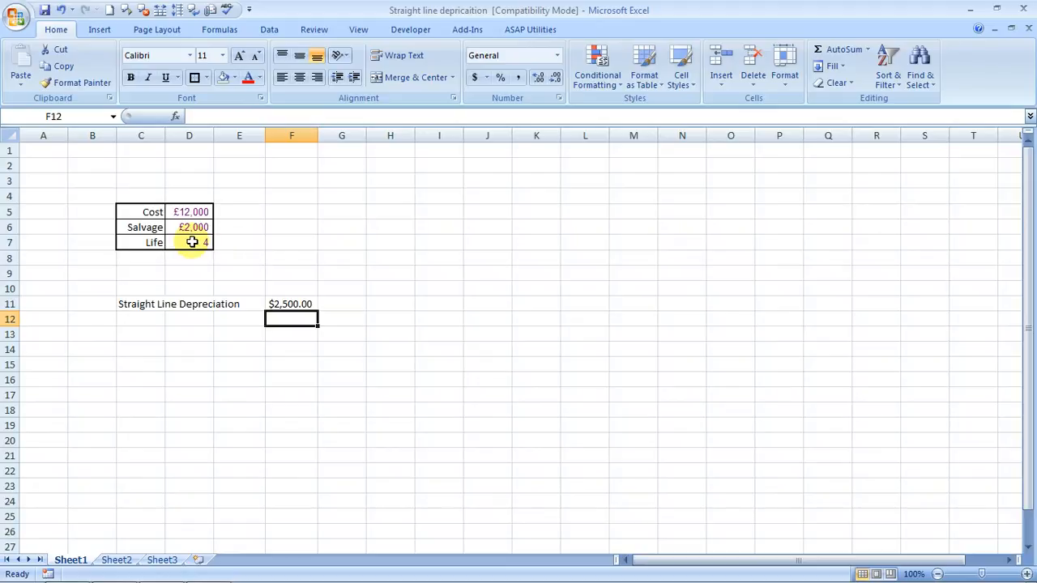
{"action": "mouse_move", "coordinate": [267, 249]}
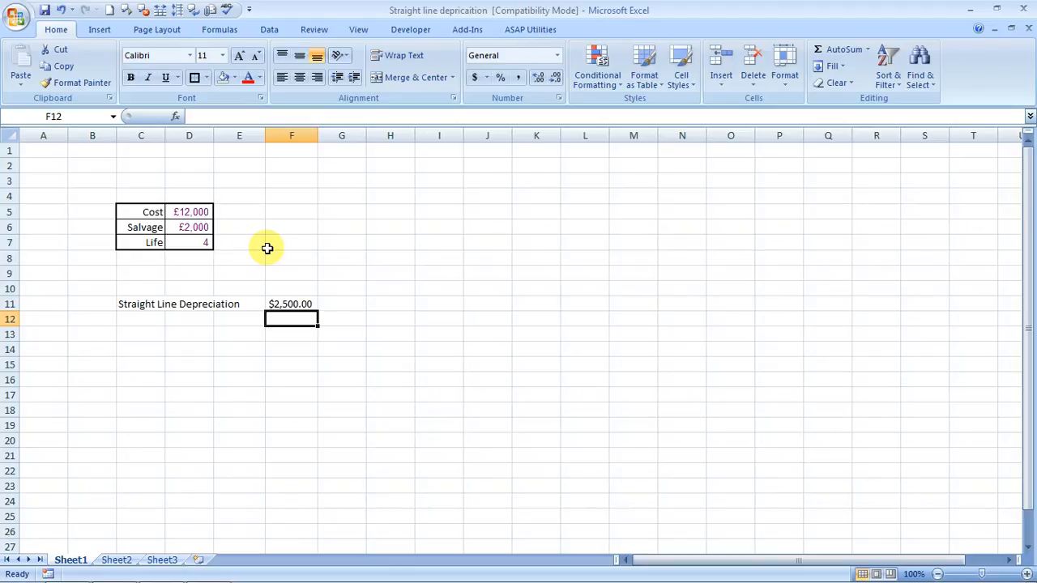
{"action": "left_click", "coordinate": [291, 304]}
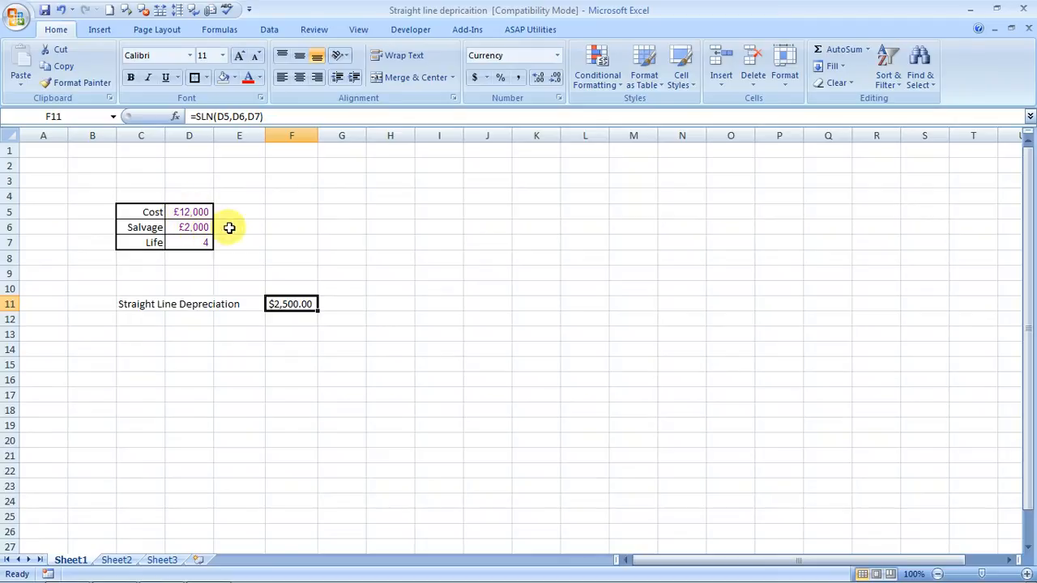
{"action": "mouse_move", "coordinate": [265, 265]}
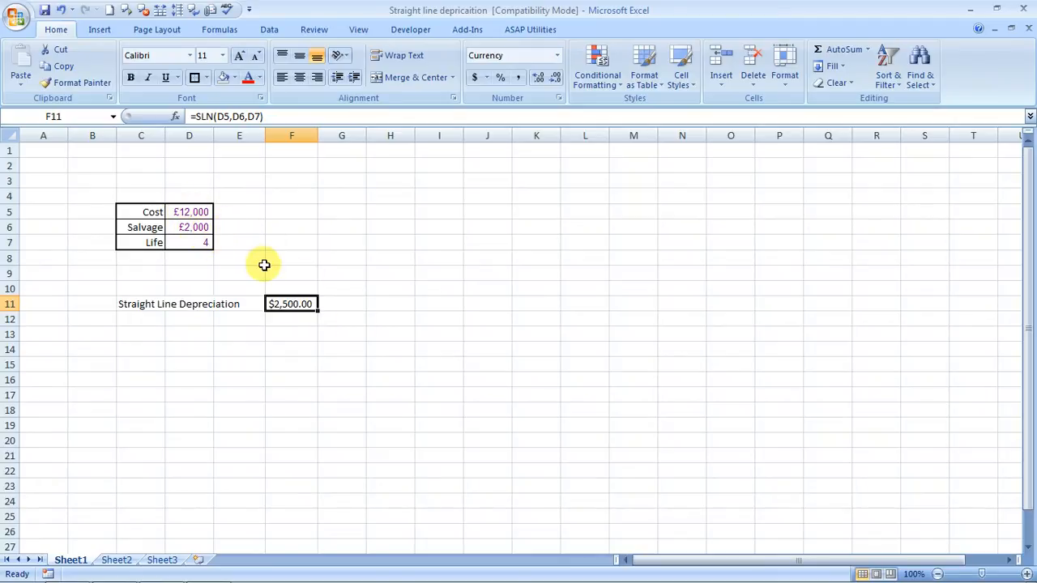
{"action": "mouse_move", "coordinate": [243, 258]}
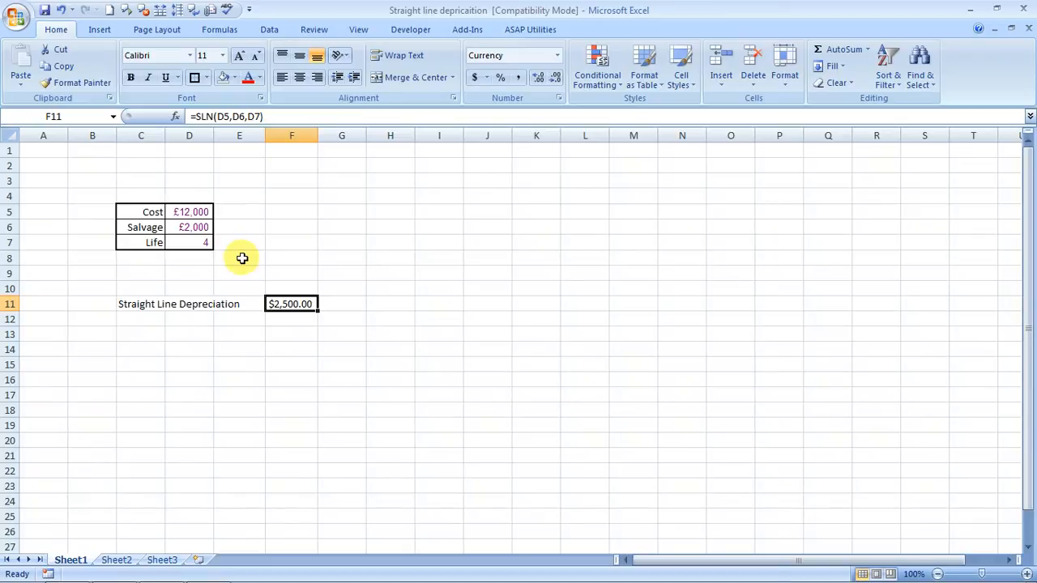
{"action": "mouse_move", "coordinate": [307, 324]}
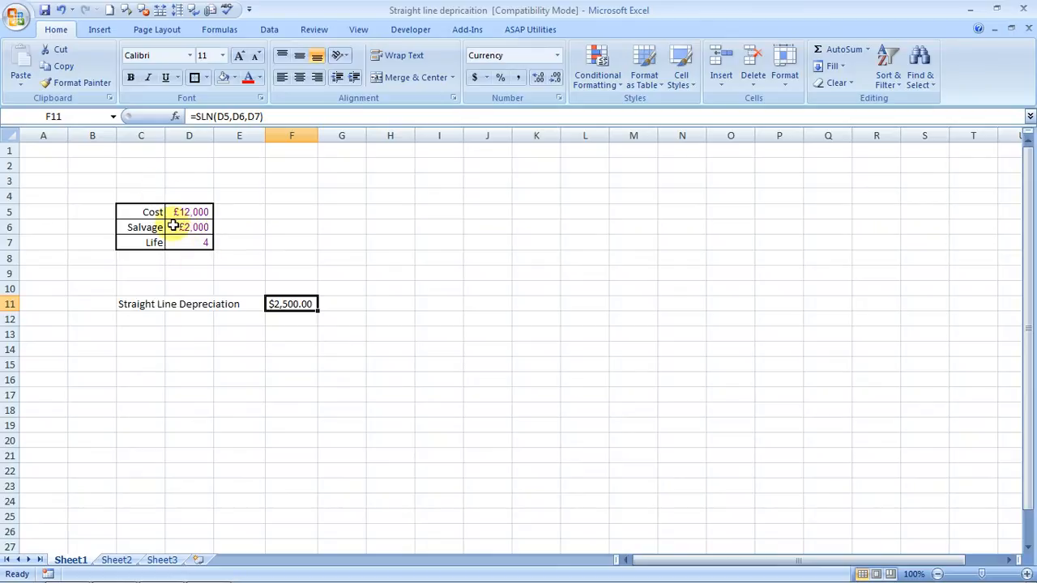
{"action": "mouse_move", "coordinate": [258, 359]}
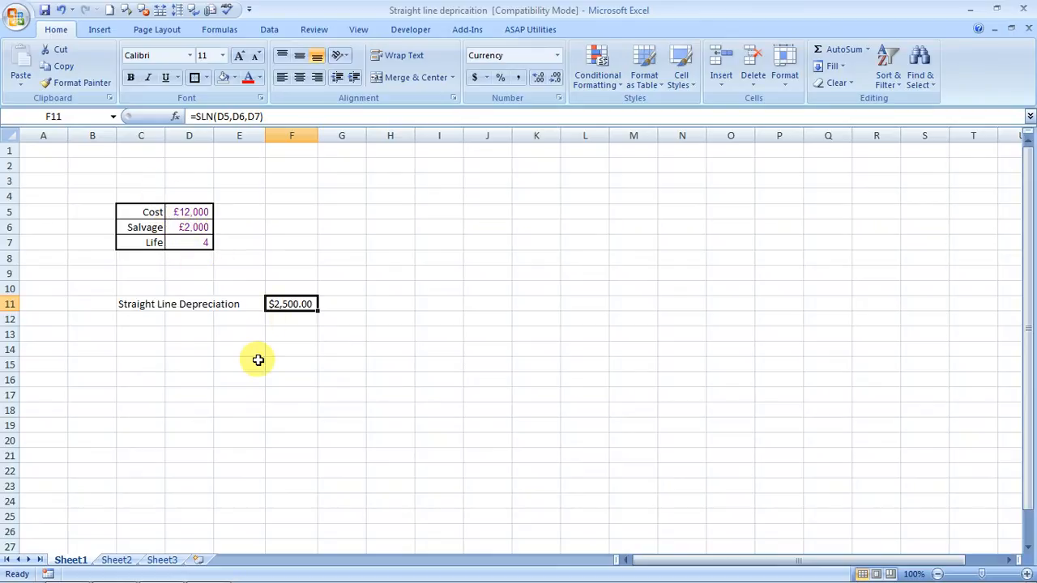